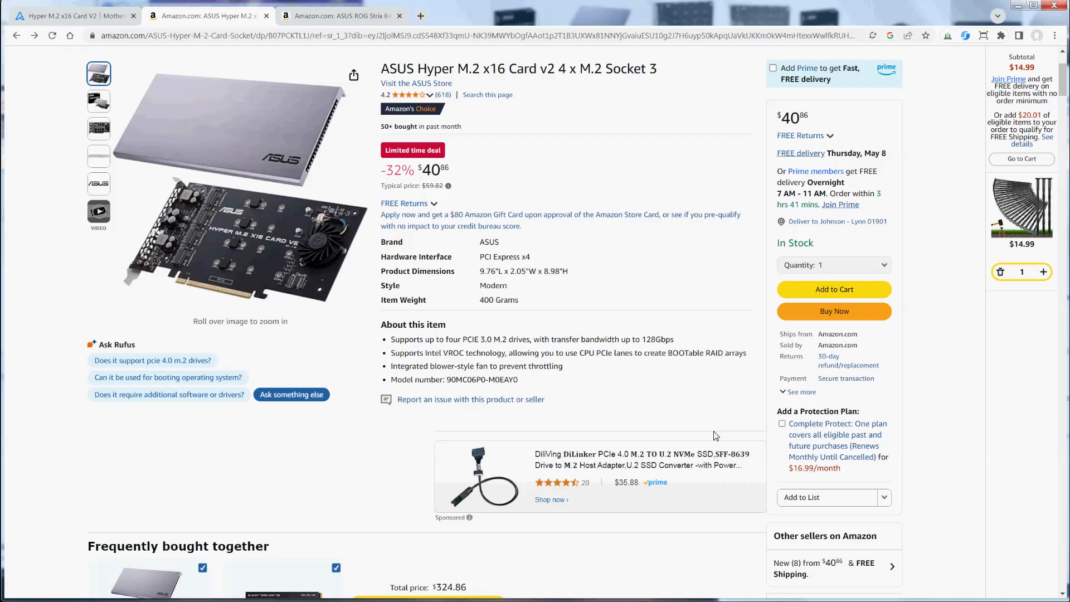
pyautogui.moveTo(502, 197)
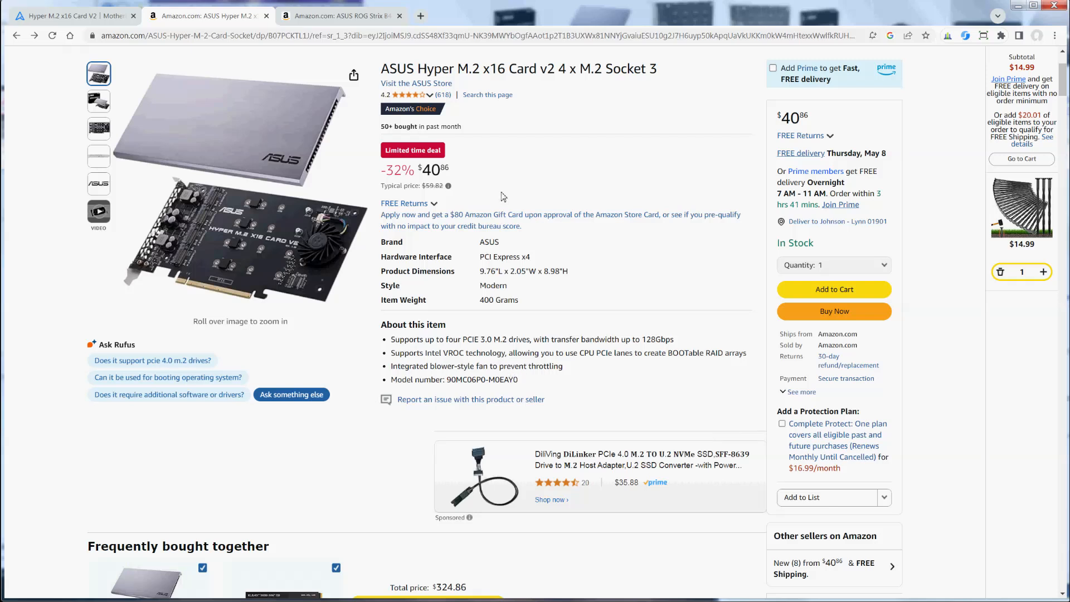
pyautogui.moveTo(504, 197)
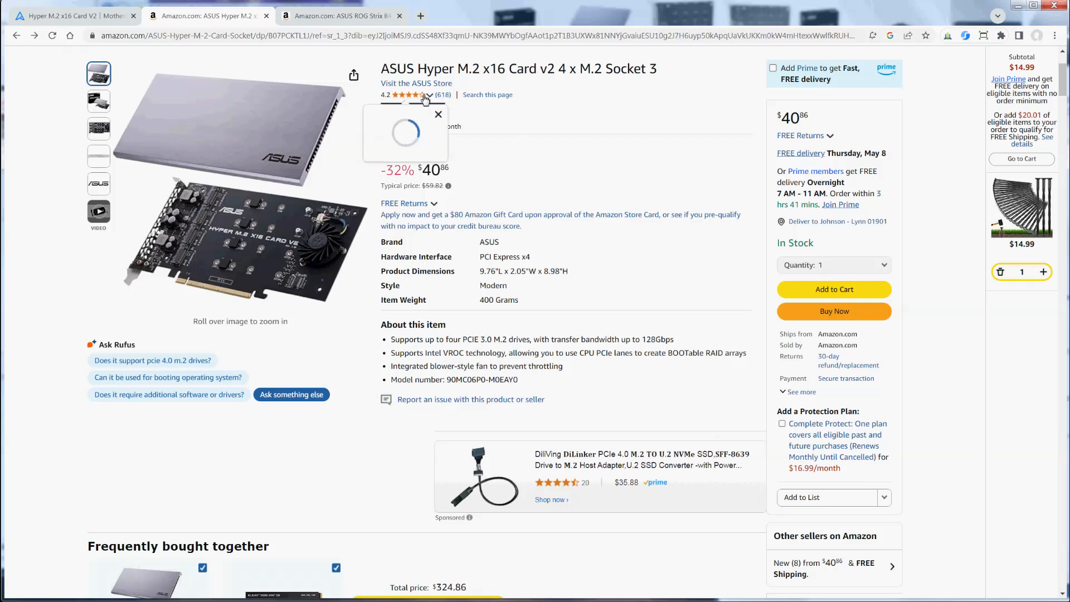
# Check the card's rating breakdown, highlight 'CPU PCIe lanes to' in the VROC bullet, then view the motherboard.
pyautogui.click(408, 95)
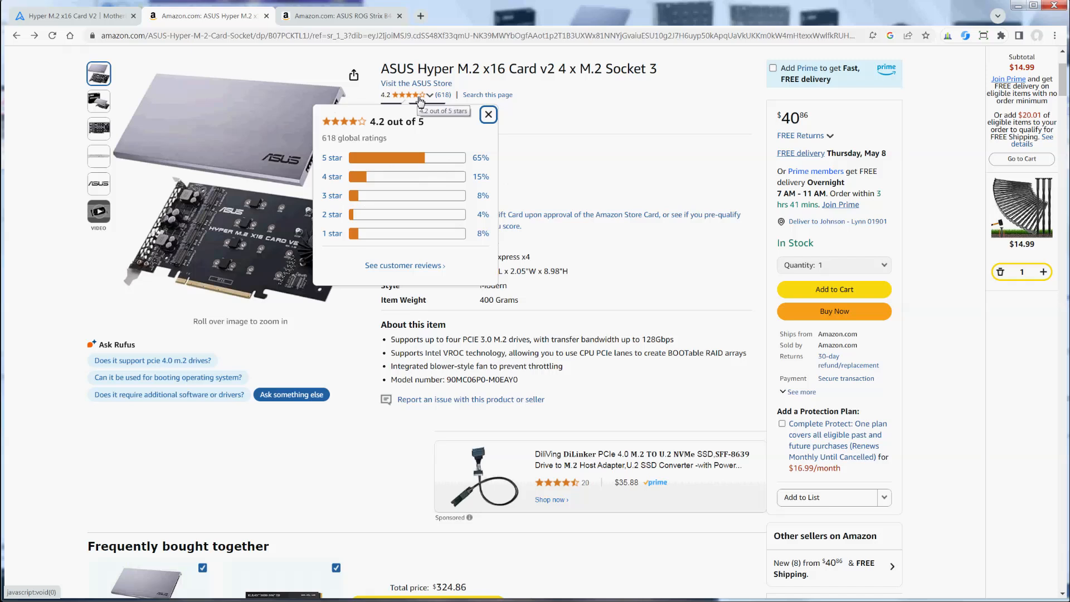
pyautogui.moveTo(511, 165)
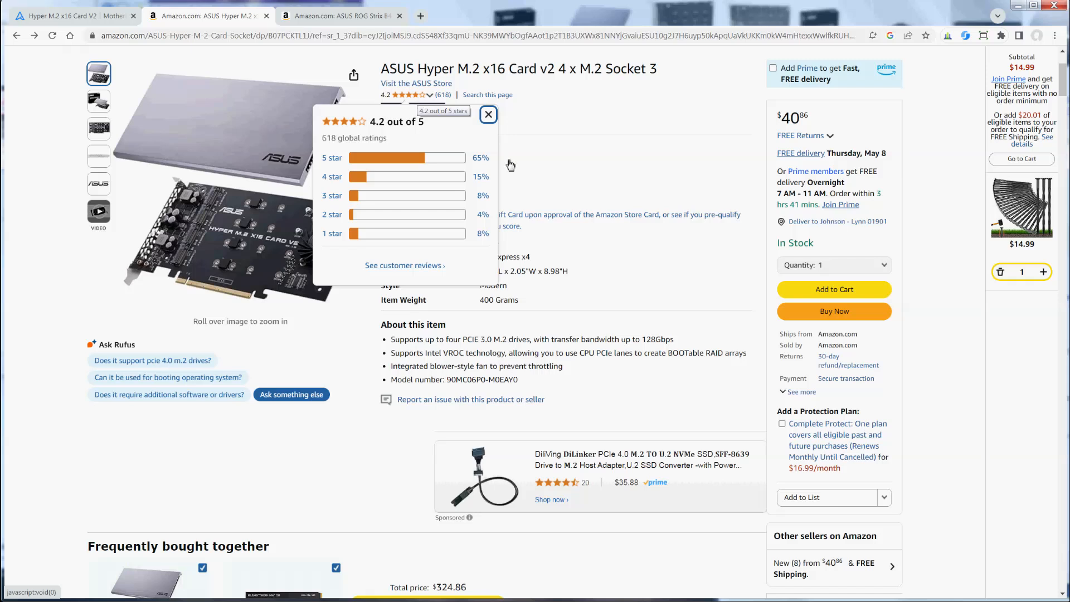
pyautogui.click(488, 114)
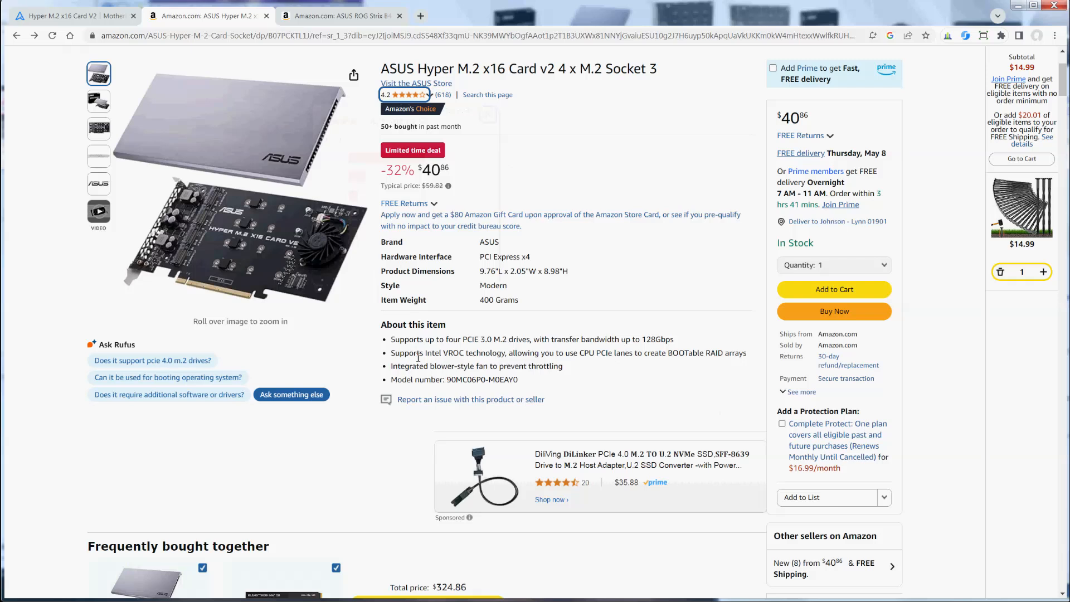
pyautogui.doubleClick(451, 352)
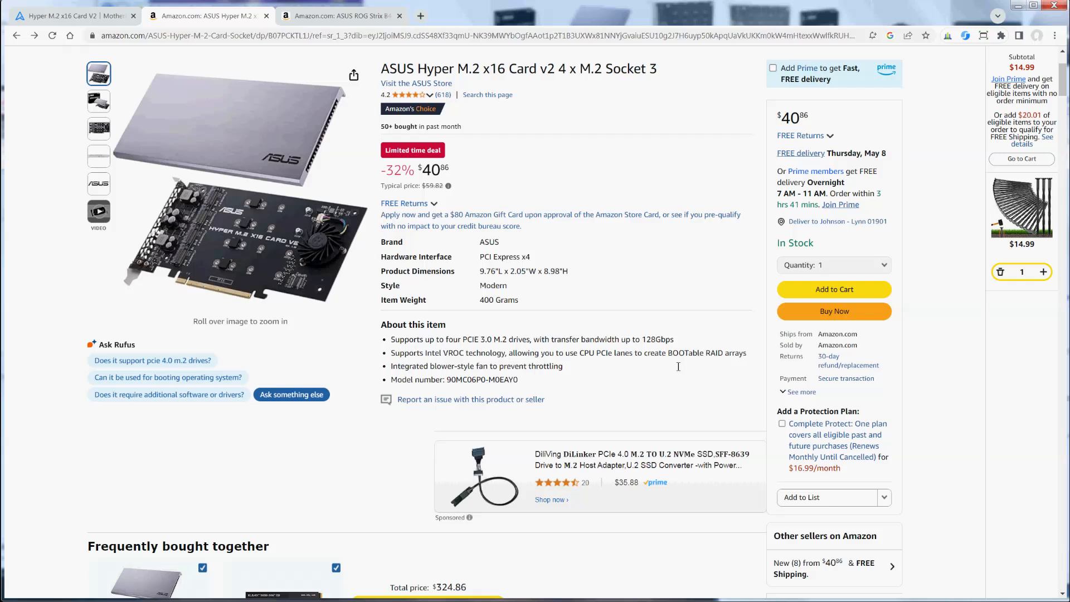
pyautogui.moveTo(613, 362)
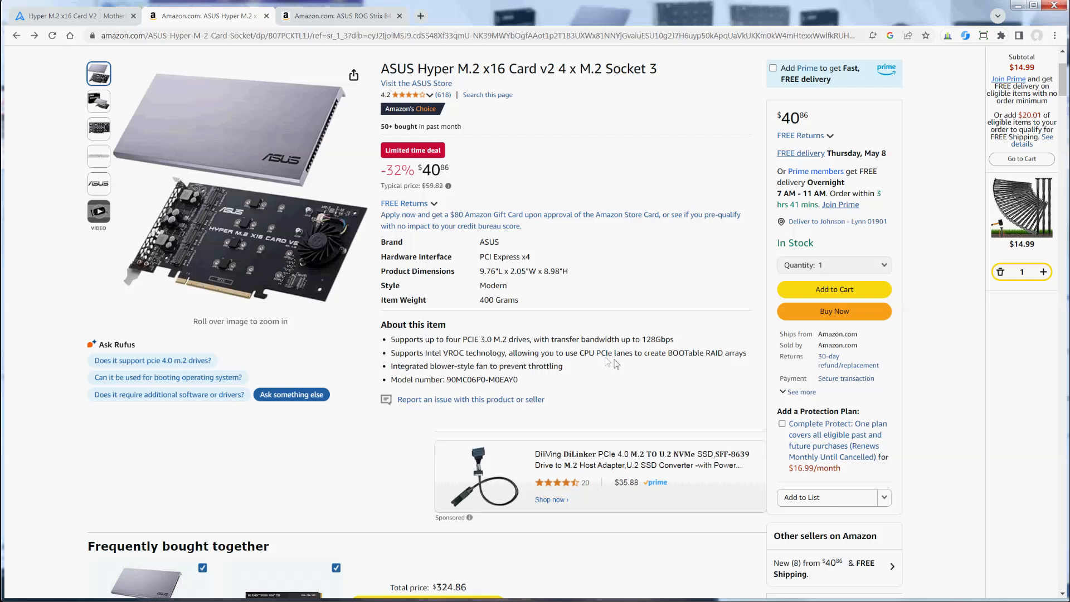
pyautogui.moveTo(602, 359)
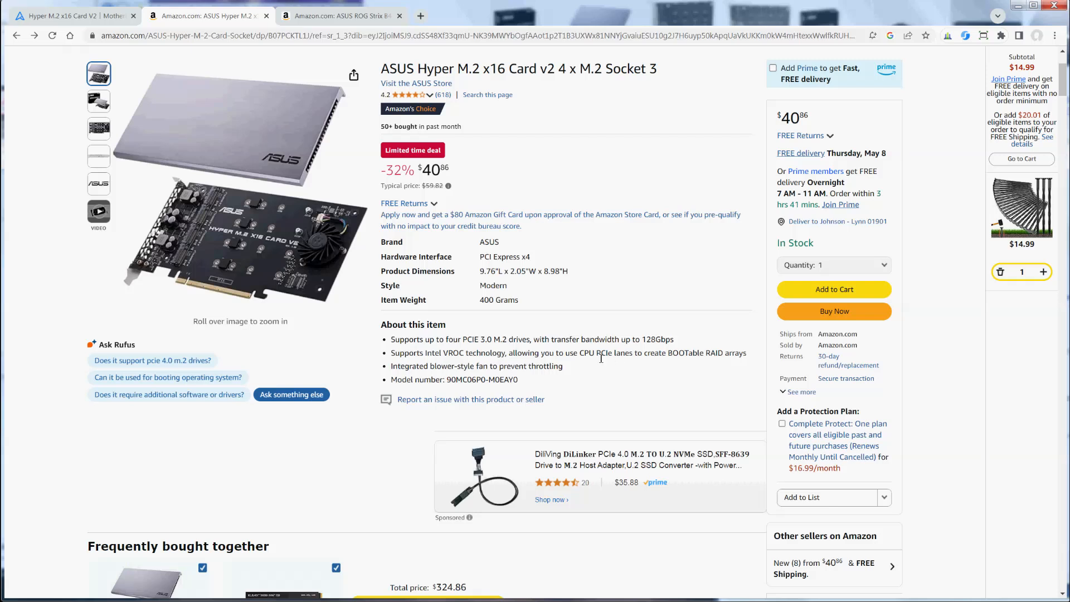
pyautogui.doubleClick(574, 353)
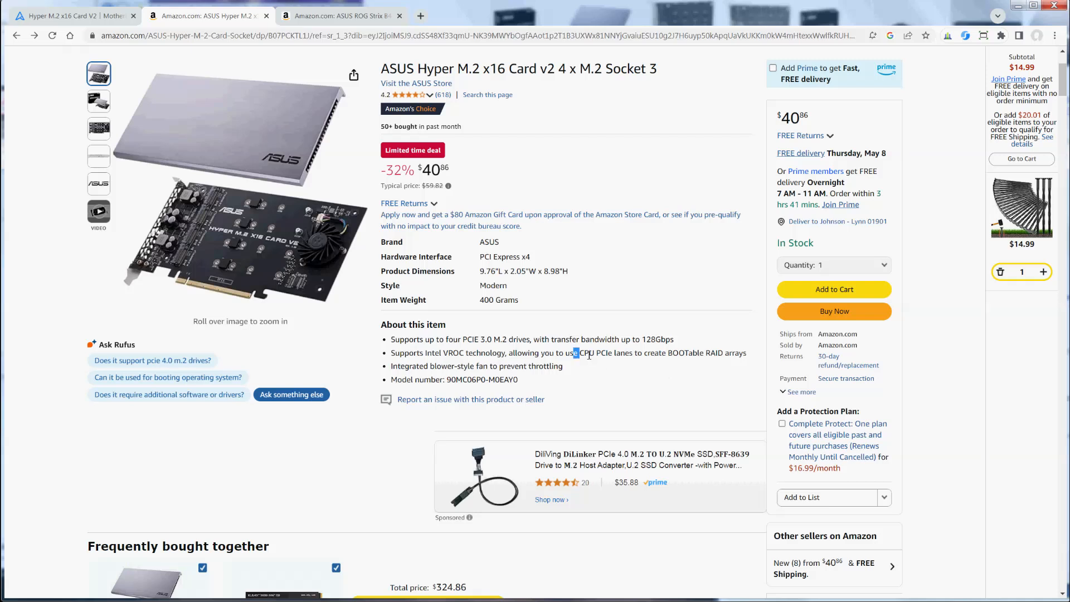
pyautogui.moveTo(571, 352); pyautogui.dragTo(641, 353)
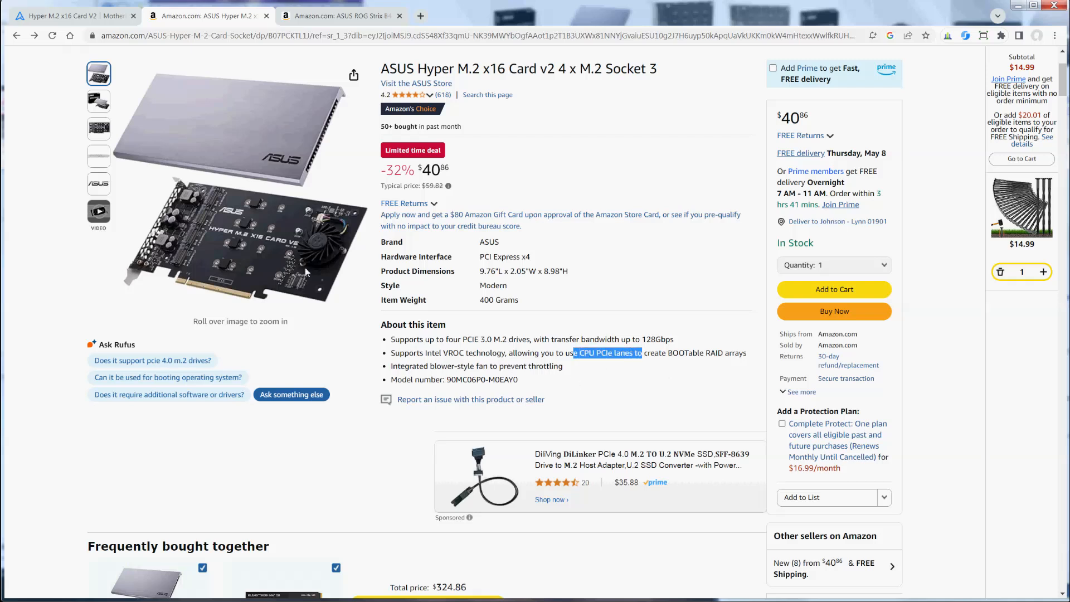
pyautogui.click(339, 15)
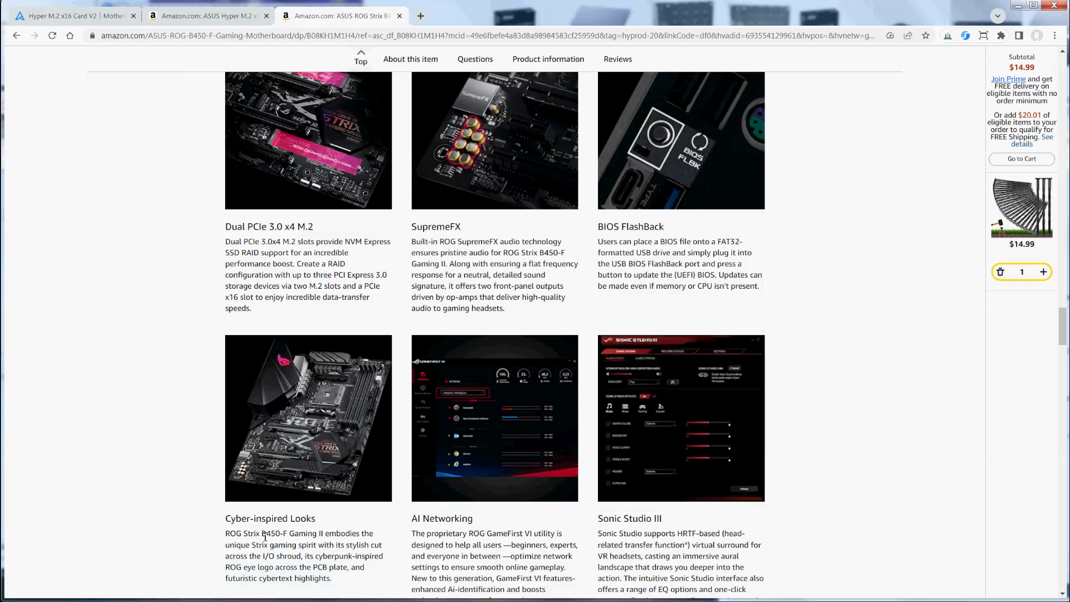
# Highlight the motherboard's three-drive RAID sentence under Dual PCIe 3.0 x4 M.2, then revisit the Hyper M.2 listing.
pyautogui.doubleClick(271, 533)
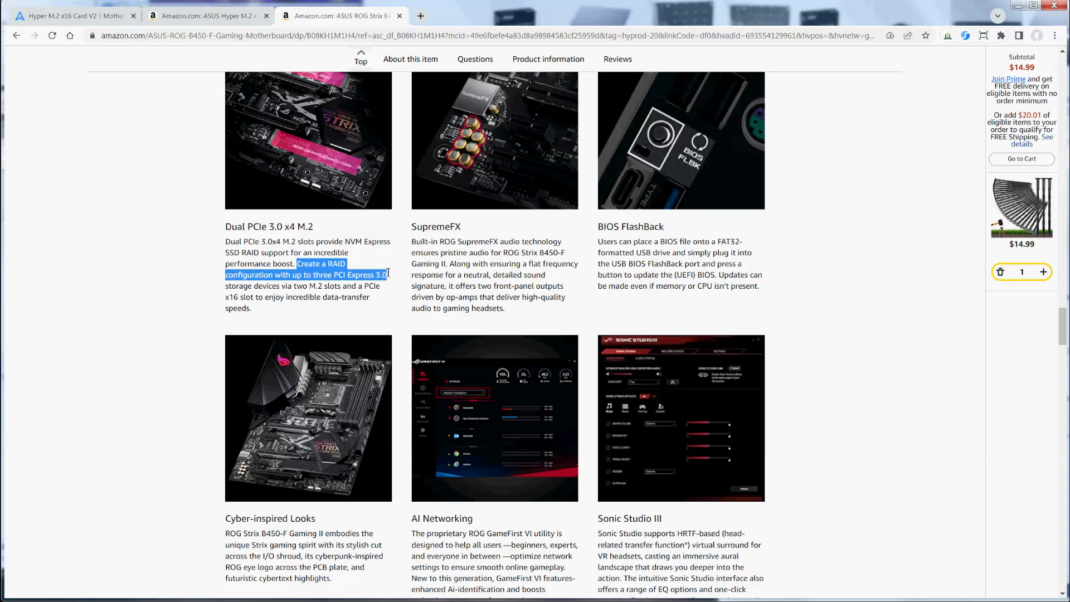
pyautogui.moveTo(388, 274); pyautogui.dragTo(378, 285)
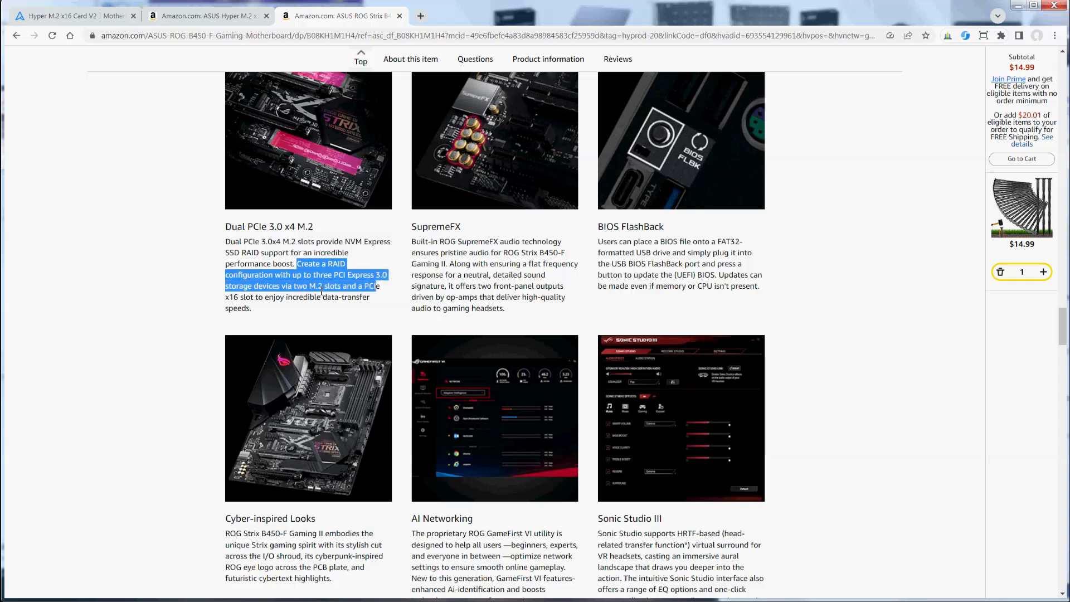
pyautogui.click(204, 15)
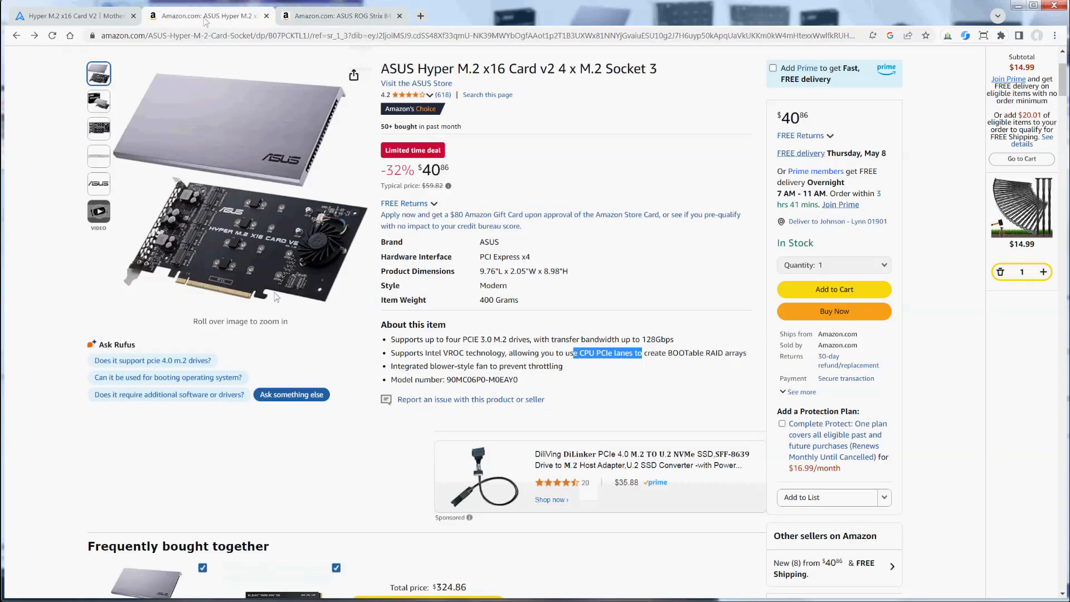
pyautogui.moveTo(37, 441)
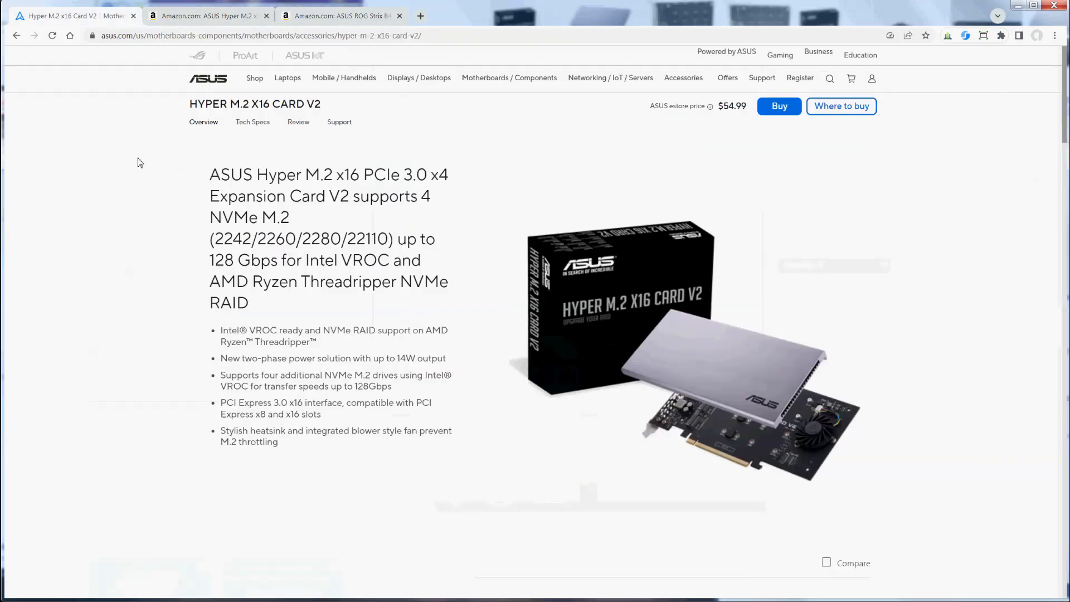
pyautogui.moveTo(707, 425)
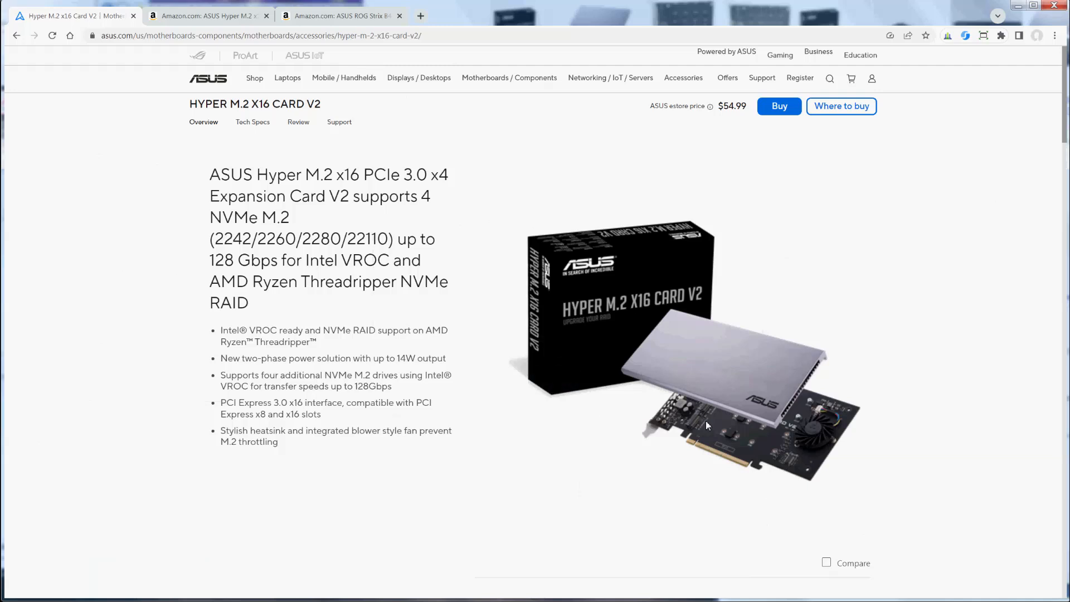
# Glance at the ROG Strix motherboard listing, then go back to the Hyper M.2 card's Amazon listing.
pyautogui.click(338, 15)
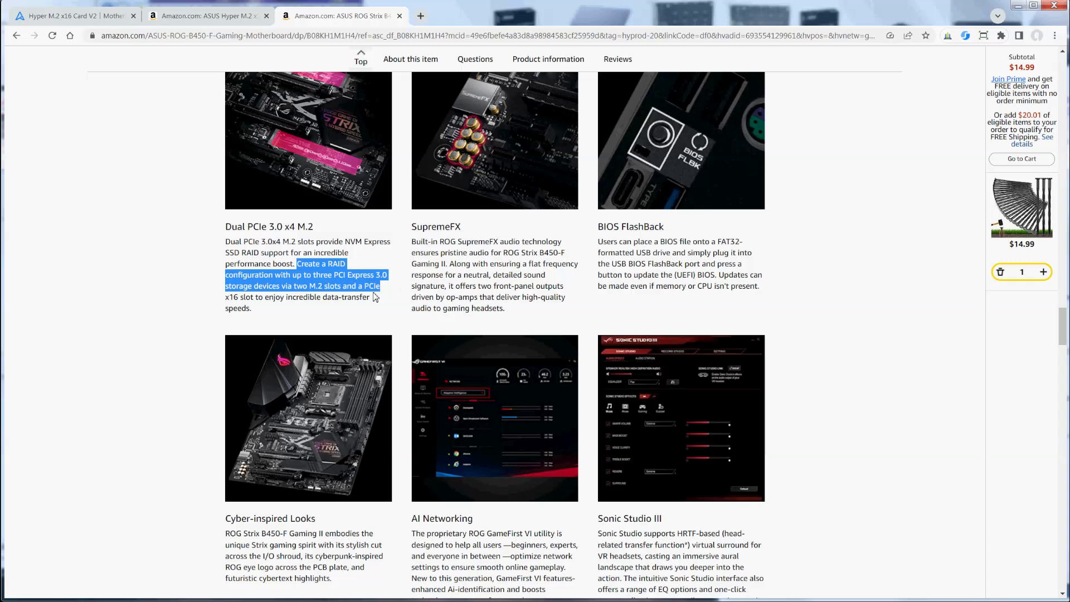
pyautogui.click(205, 15)
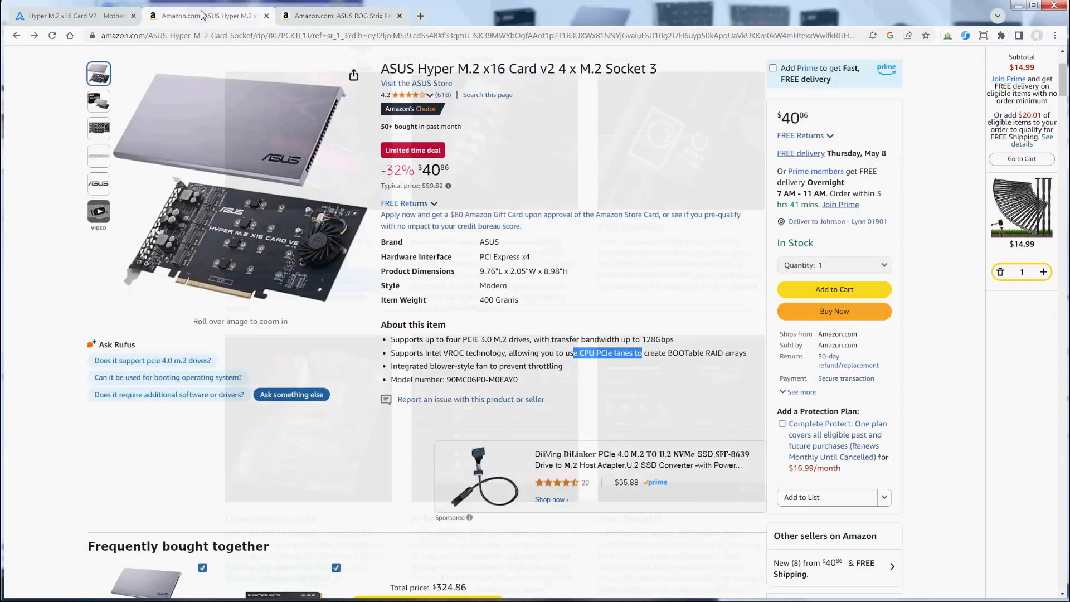
# View the Amazon's Choice note and the card's 4.2-star breakdown from 618 ratings.
pyautogui.click(410, 108)
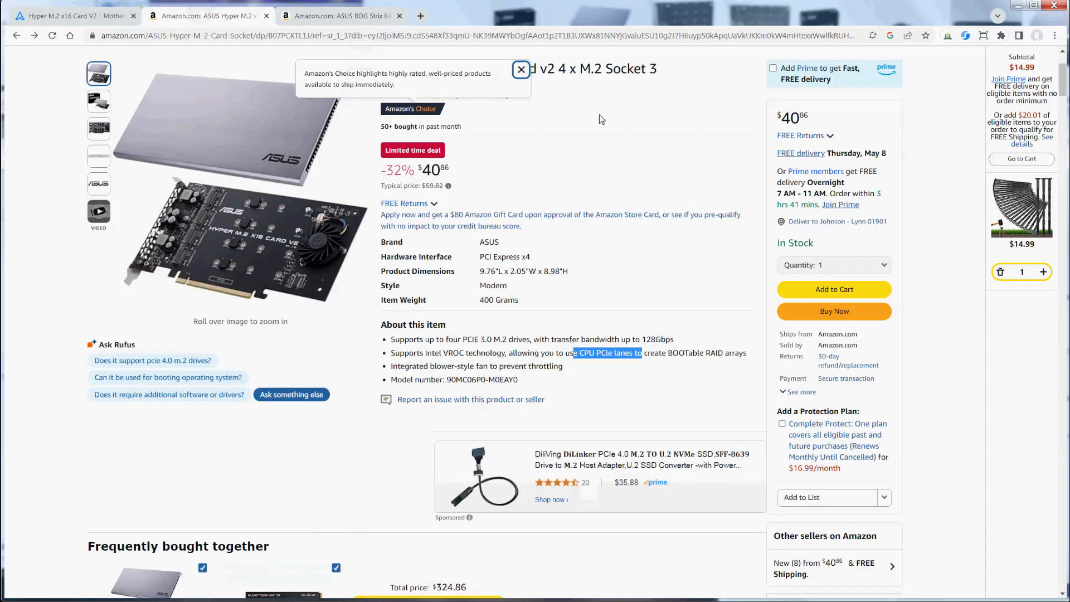
pyautogui.click(520, 70)
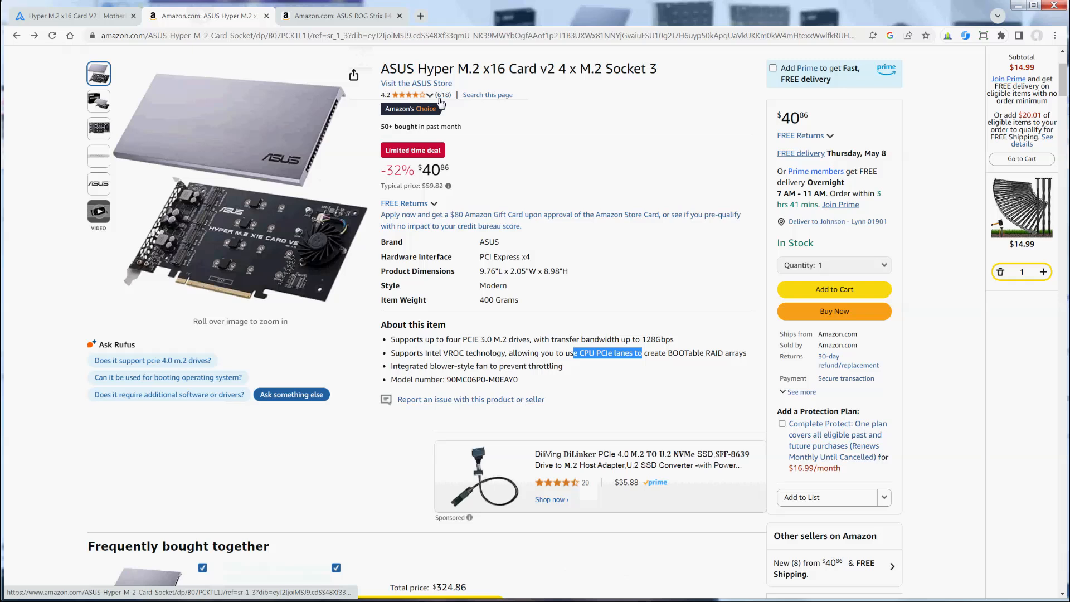
pyautogui.click(407, 94)
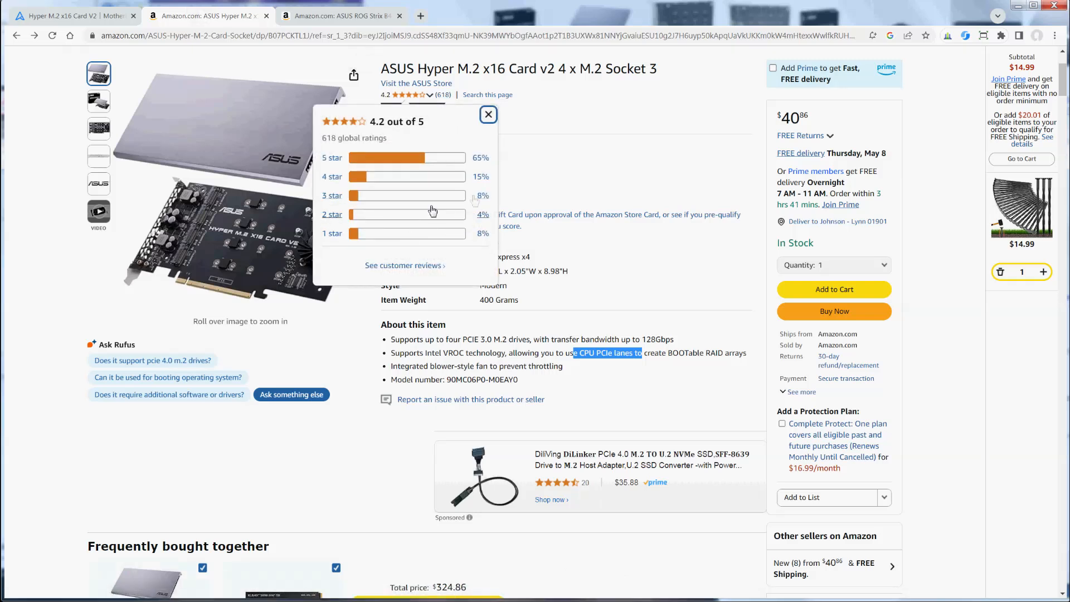
pyautogui.click(488, 113)
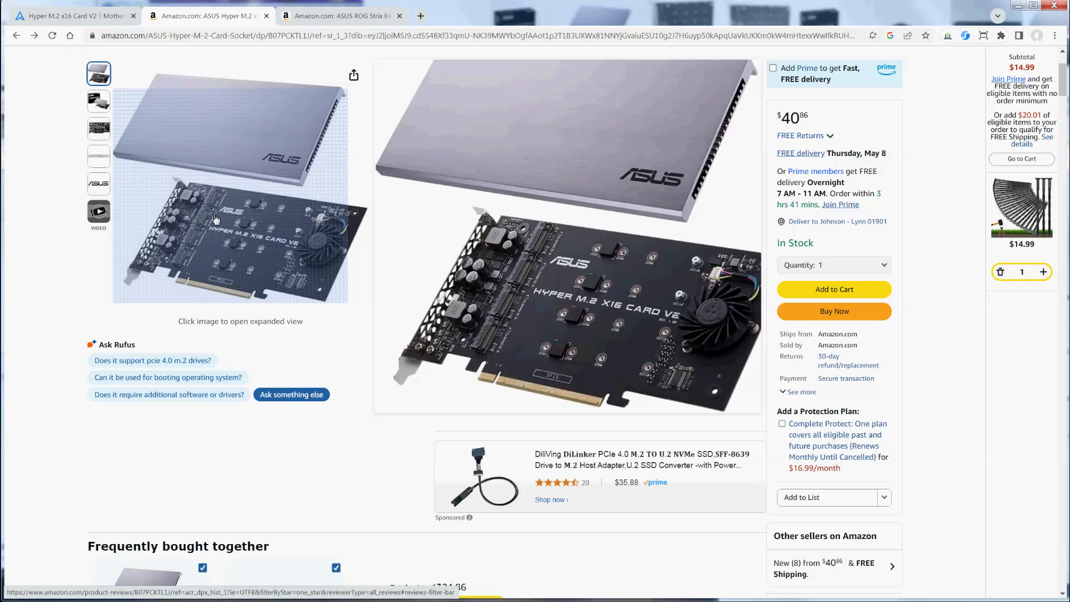
pyautogui.moveTo(178, 284)
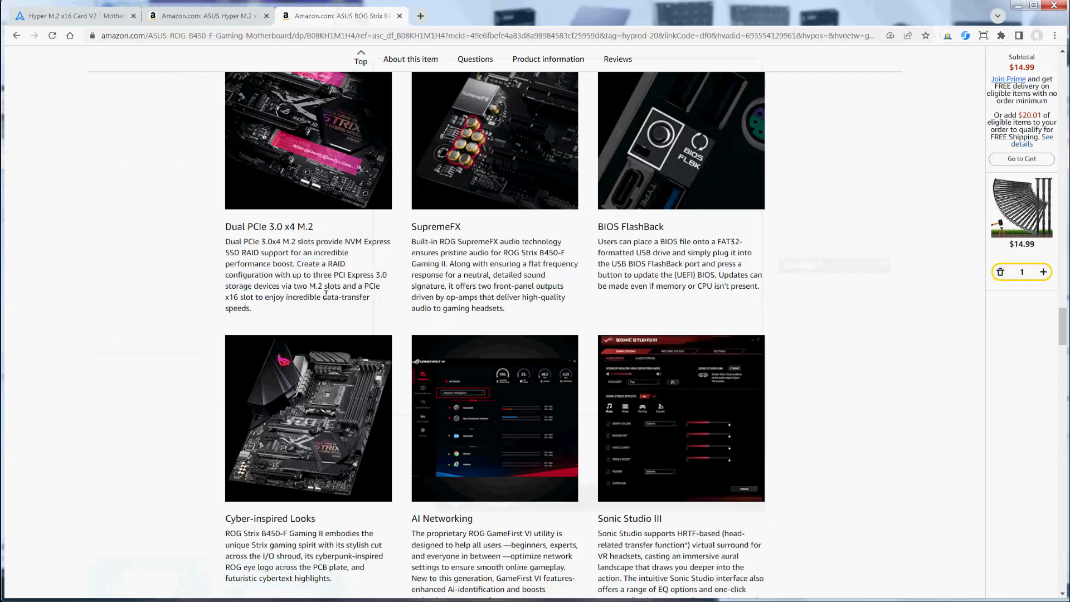
# Highlight 'Create a RAID configuration…' through the two M.2 slots and PCIe x16 slot.
pyautogui.moveTo(298, 263); pyautogui.dragTo(324, 285)
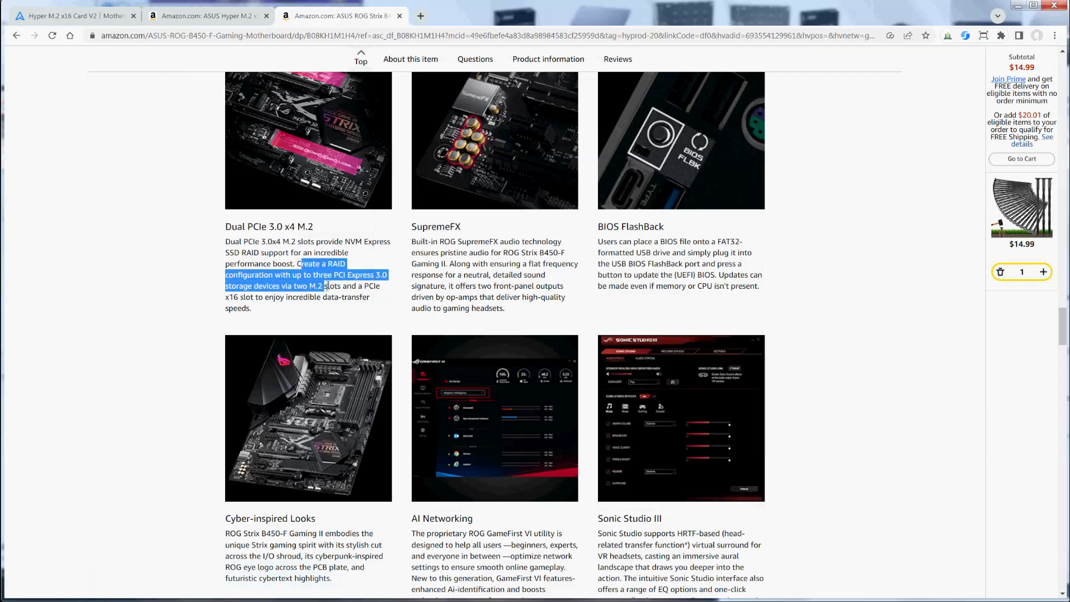
pyautogui.moveTo(321, 286); pyautogui.dragTo(239, 297)
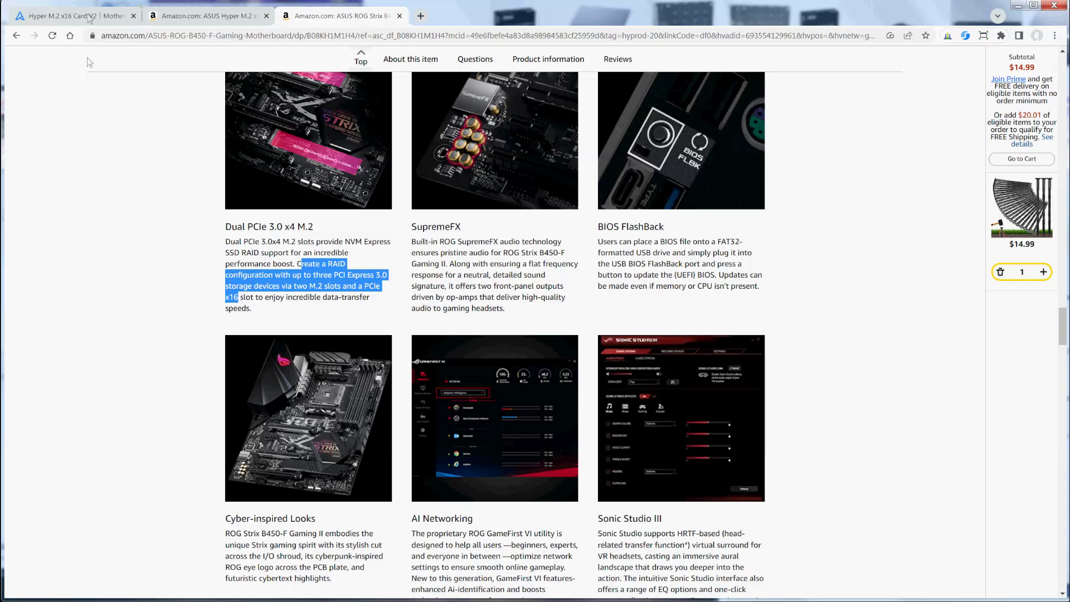
# On ASUS's Hyper M.2 X16 Card V2 page, highlight '128 Gbps' in the headline, then clear it.
pyautogui.click(68, 15)
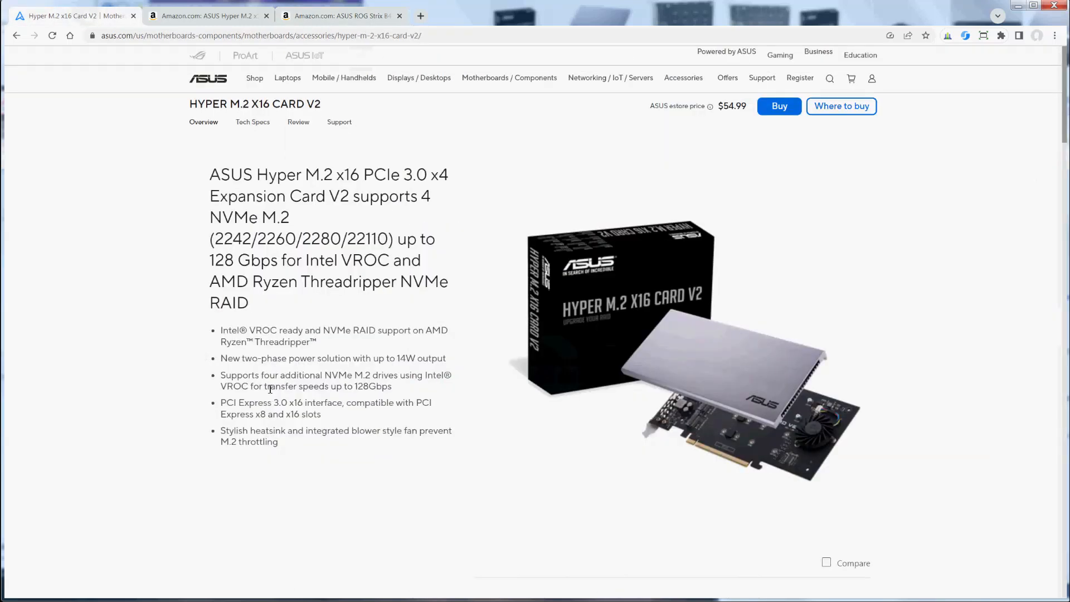
pyautogui.moveTo(214, 239); pyautogui.dragTo(389, 239)
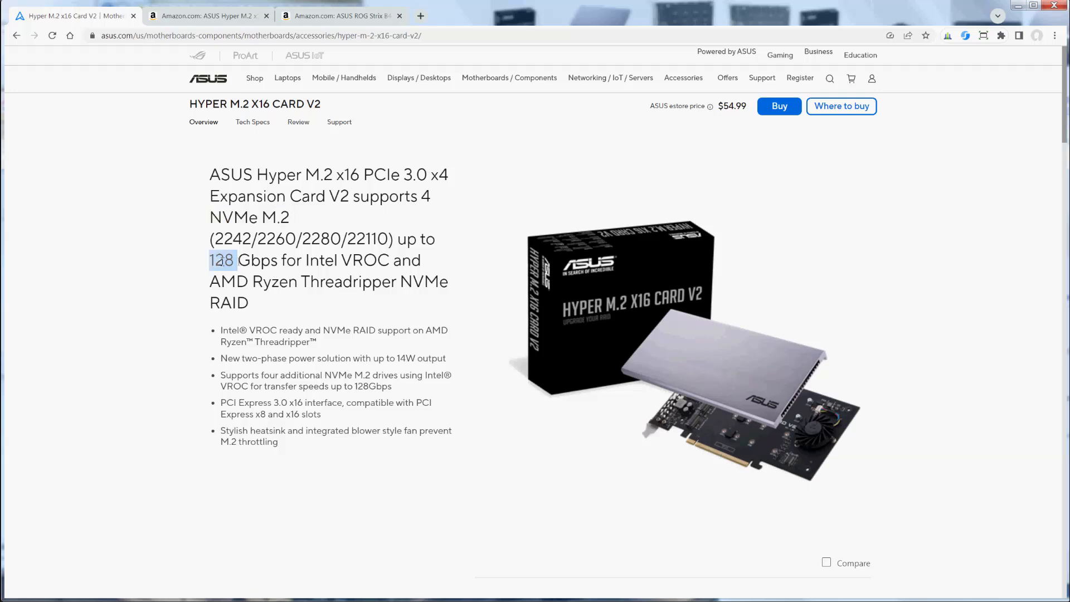
pyautogui.moveTo(212, 261); pyautogui.dragTo(273, 260)
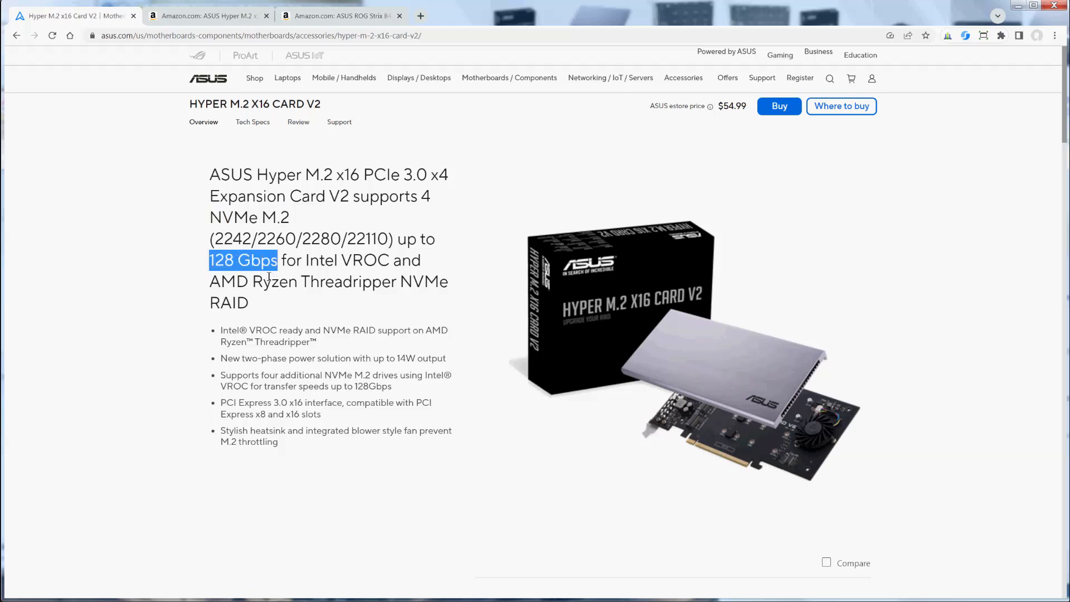
pyautogui.click(326, 371)
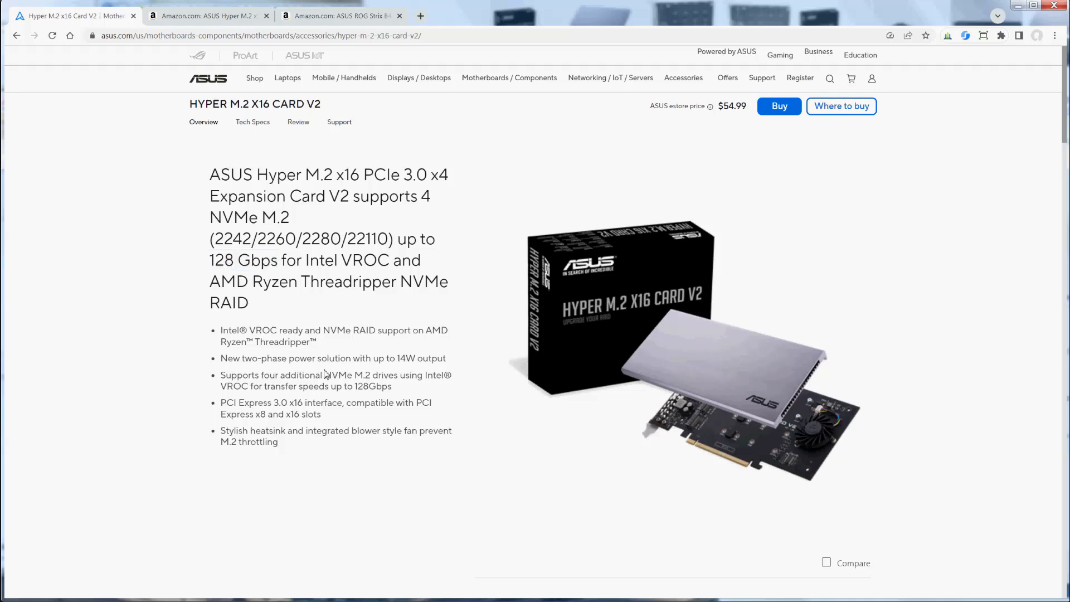
pyautogui.moveTo(309, 381)
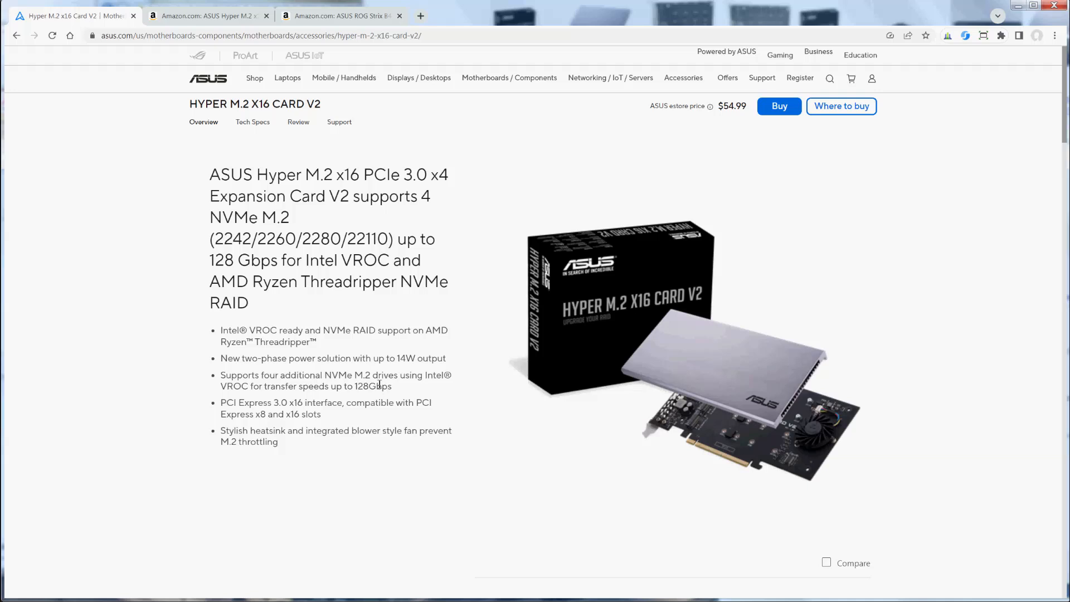
pyautogui.scroll(-3)
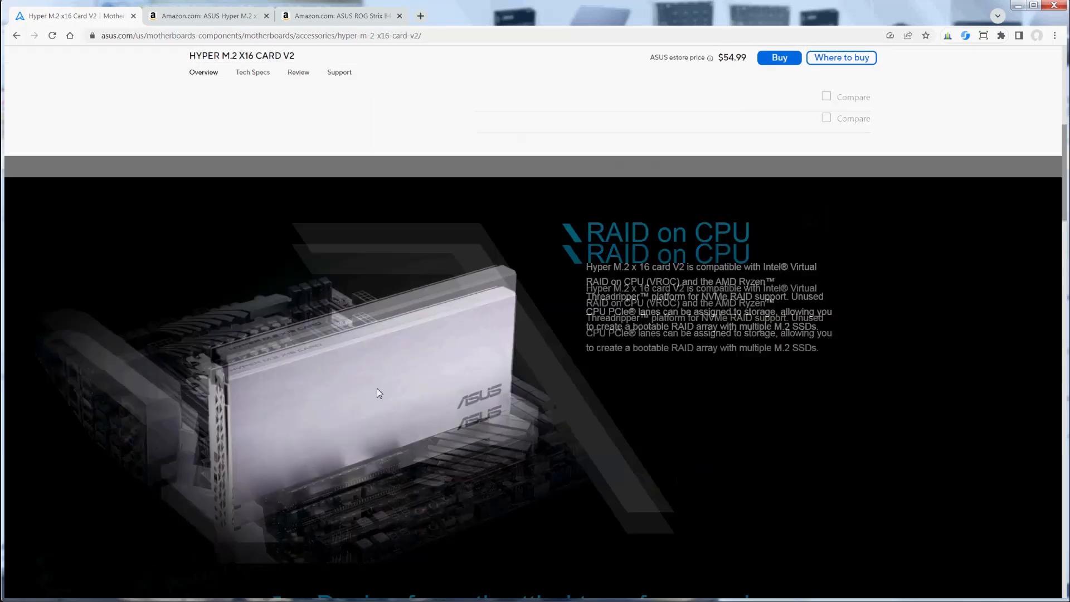
# Highlight 'AMD Ryzen Threadripper' under RAID on CPU and review the diagram and bandwidth comparison.
pyautogui.scroll(-3)
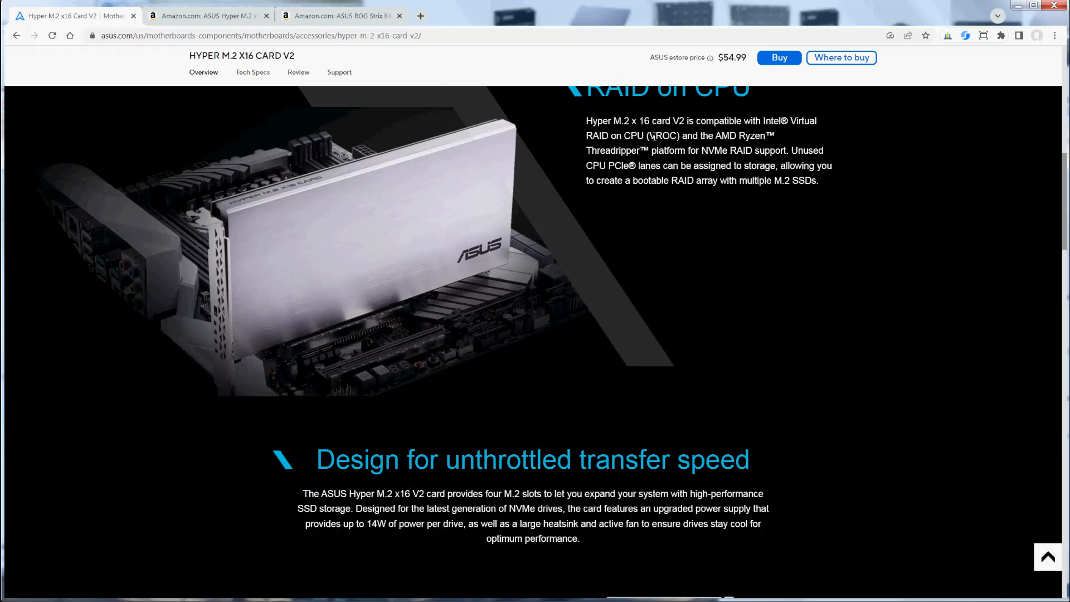
pyautogui.doubleClick(663, 134)
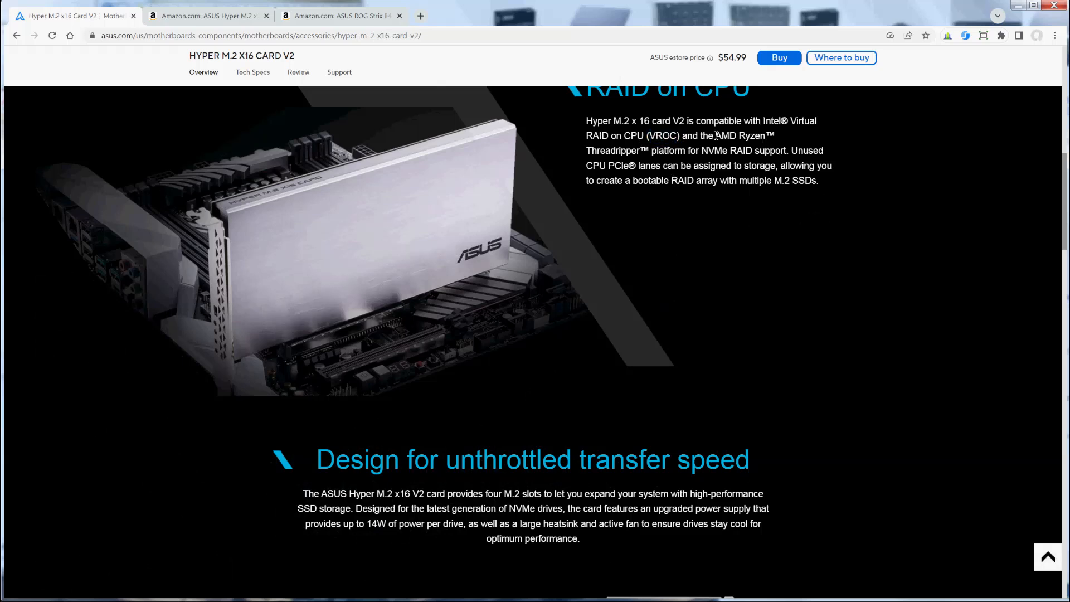
pyautogui.moveTo(715, 134); pyautogui.dragTo(663, 150)
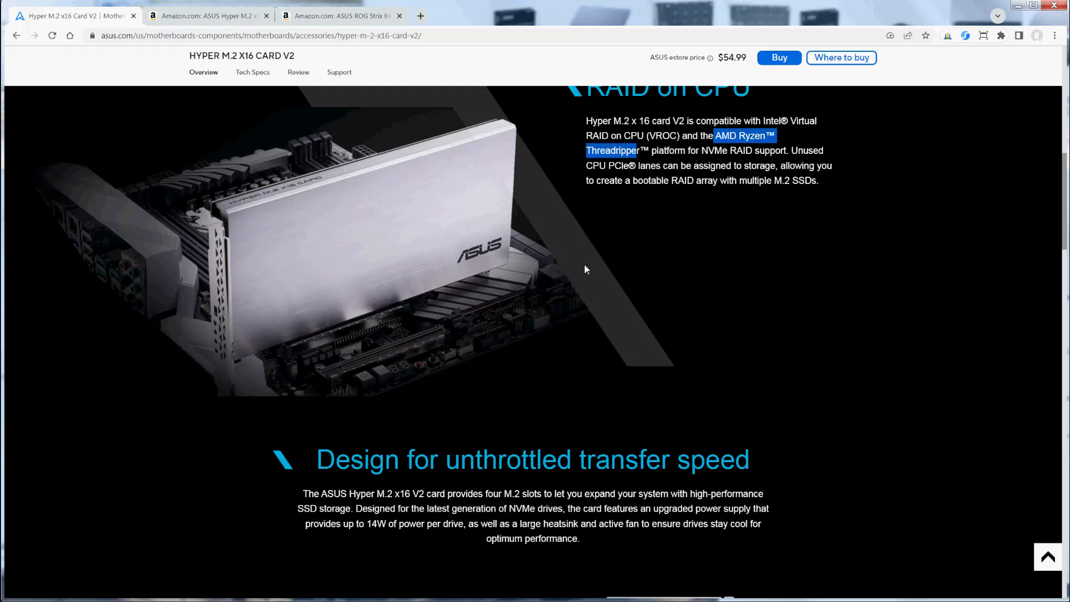
pyautogui.scroll(-3)
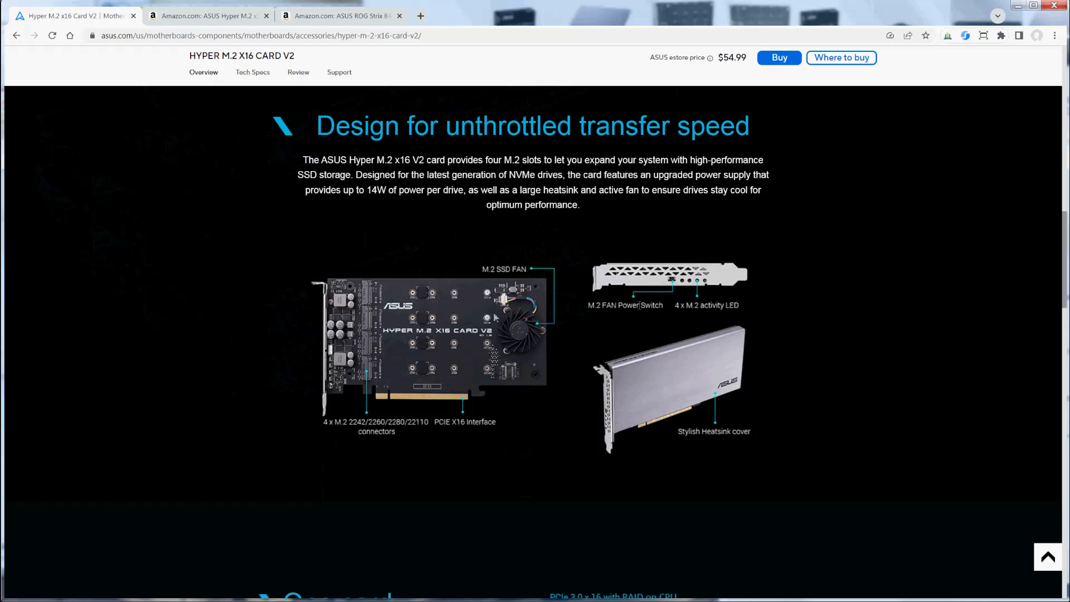
pyautogui.moveTo(519, 346)
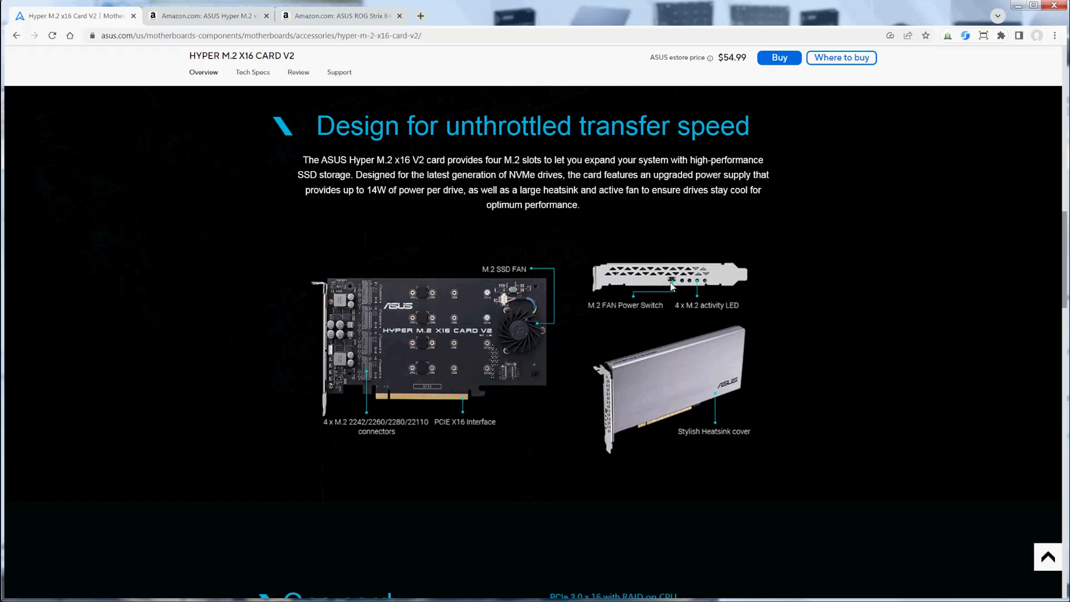
pyautogui.moveTo(687, 287)
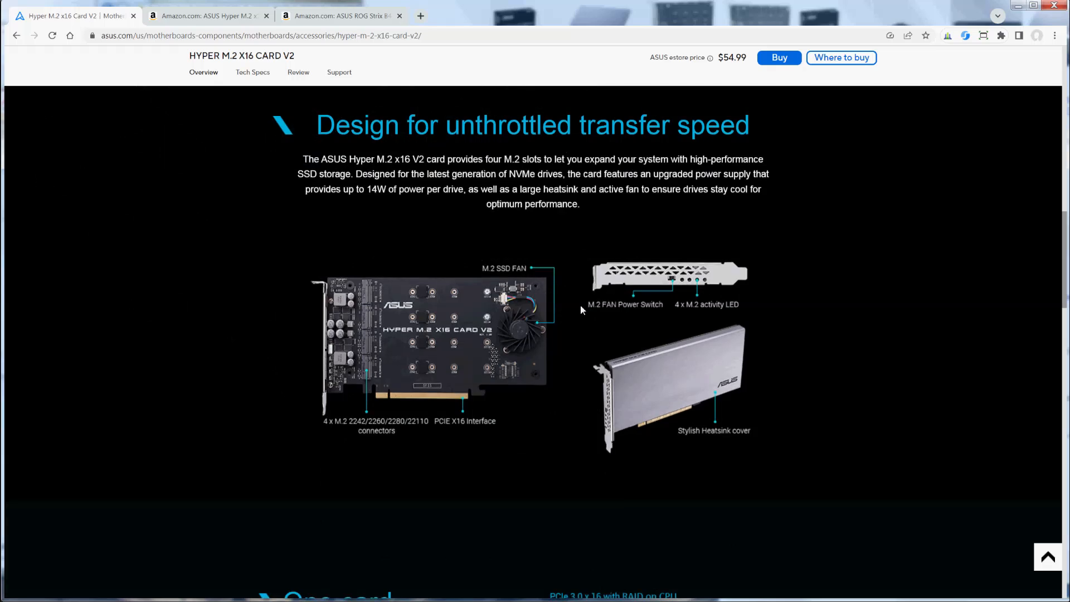
pyautogui.scroll(-3)
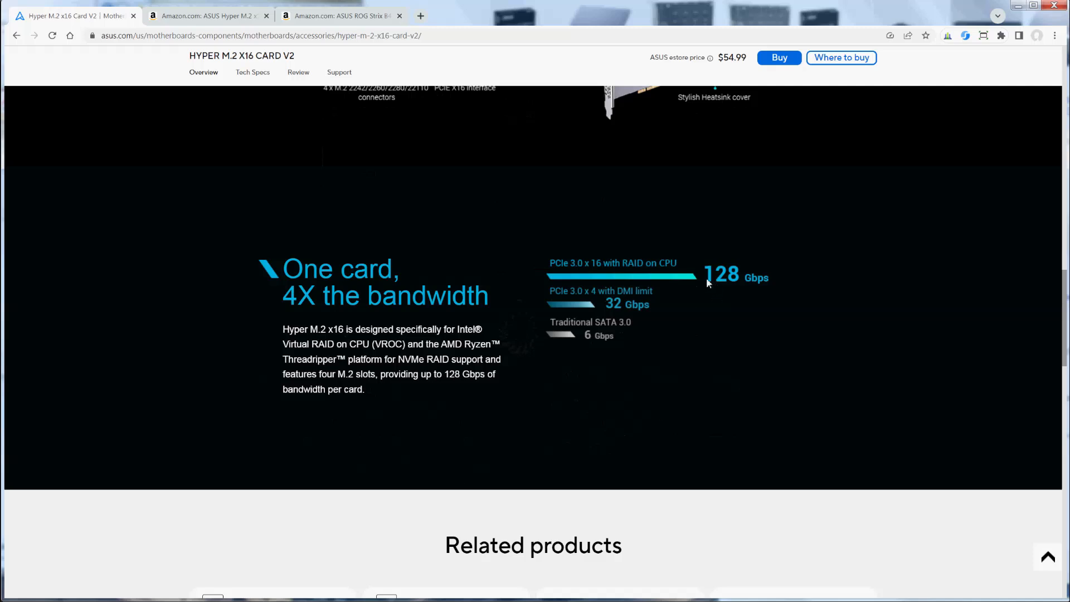
pyautogui.moveTo(765, 288)
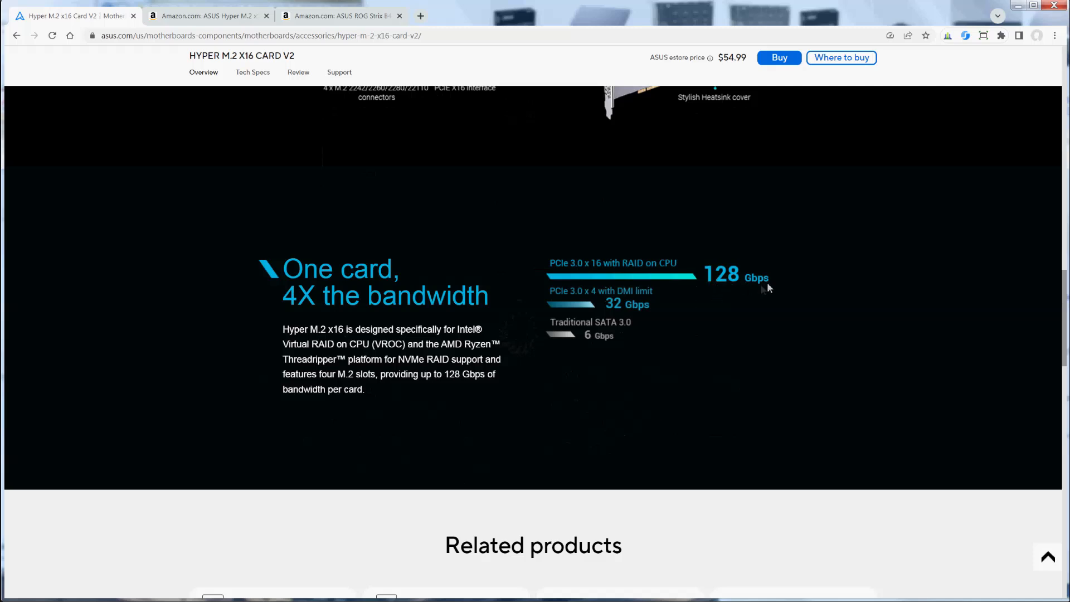
pyautogui.moveTo(717, 311)
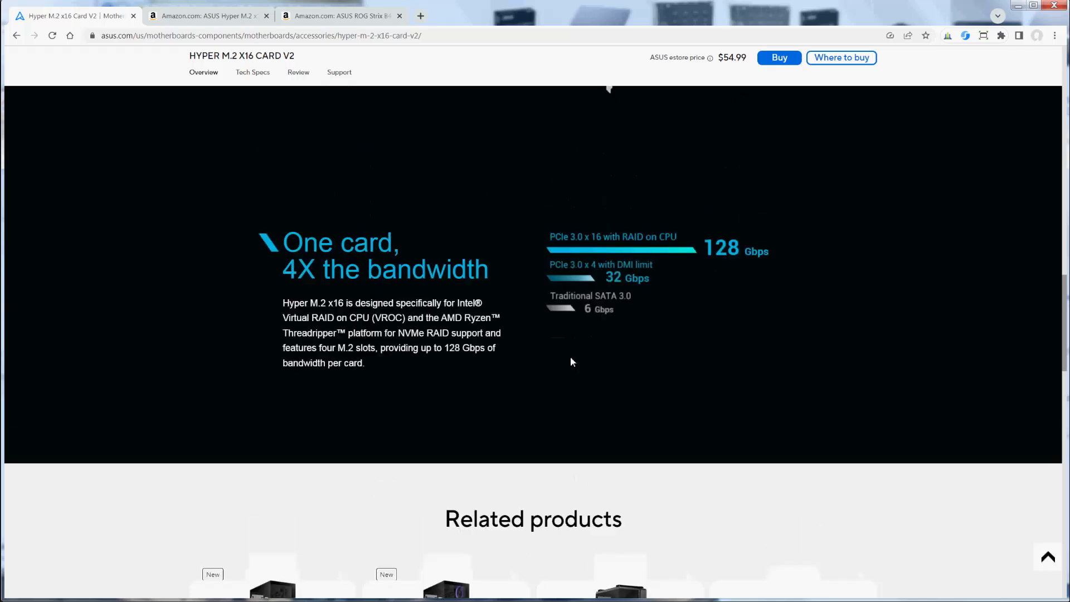
pyautogui.scroll(3)
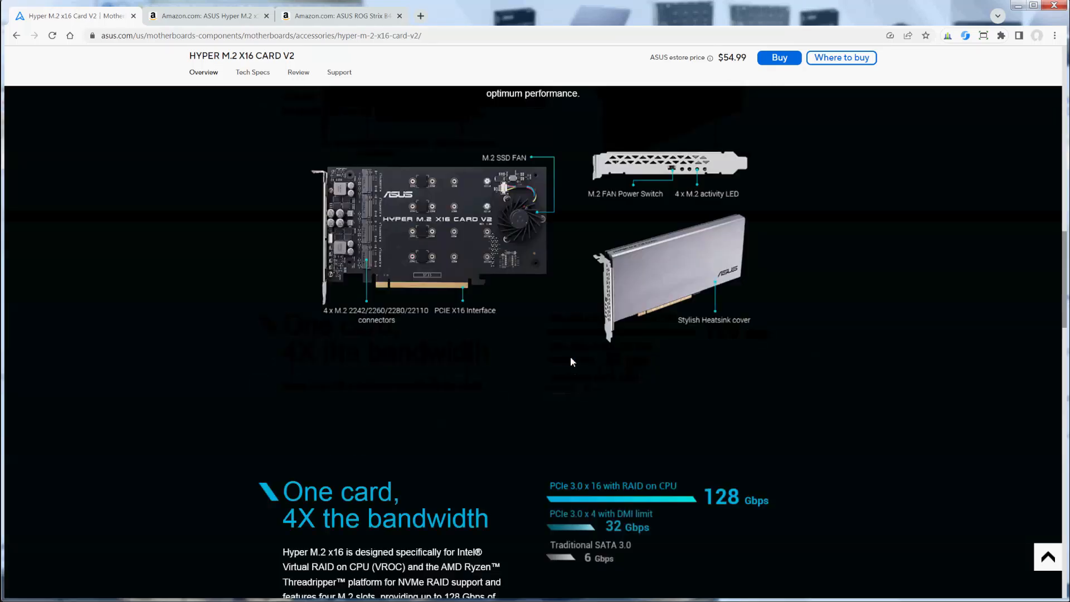
# Clear the motherboard's RAID sentence highlight, recheck the ASUS card page, and return to the motherboard listing.
pyautogui.click(204, 15)
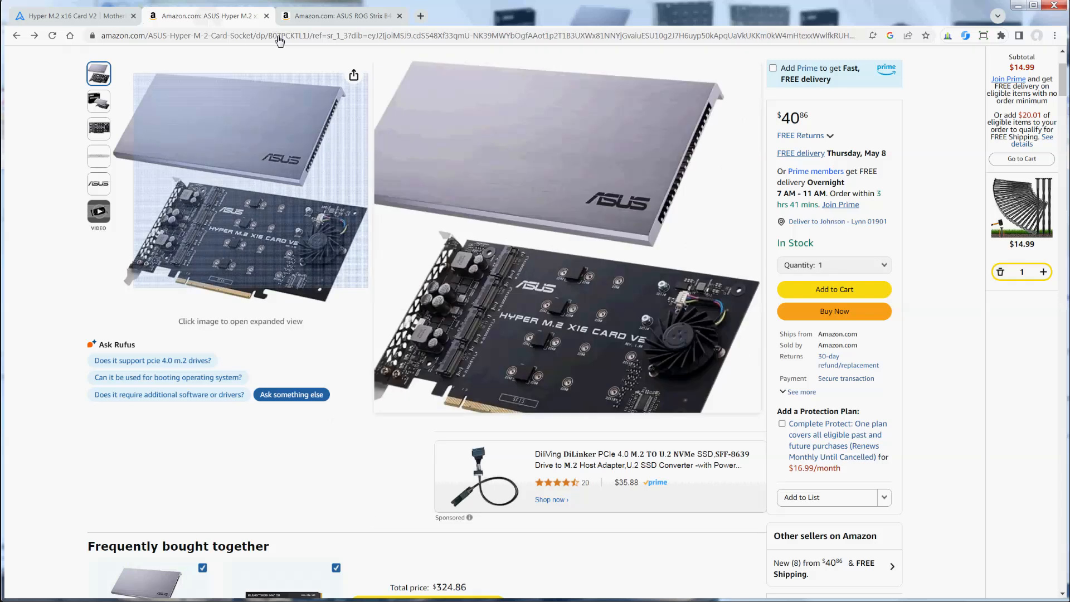
pyautogui.click(339, 16)
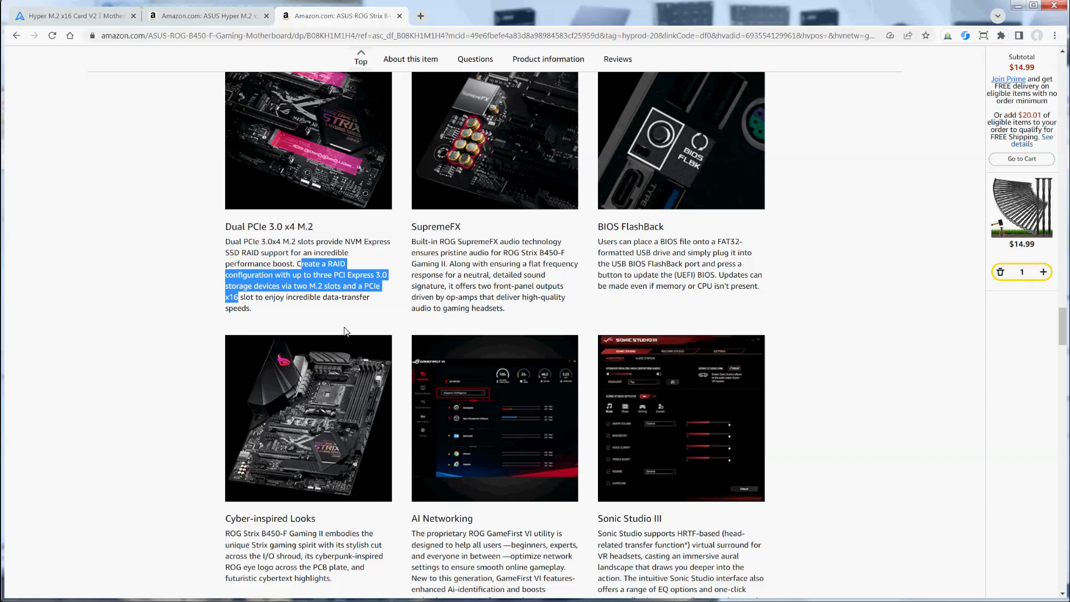
pyautogui.moveTo(176, 299)
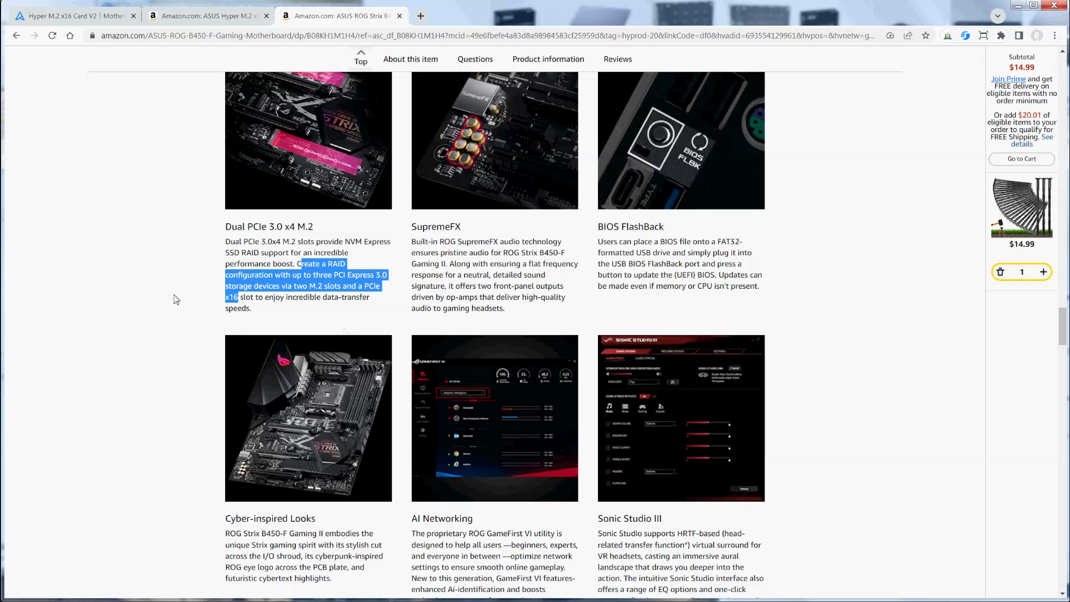
pyautogui.click(168, 298)
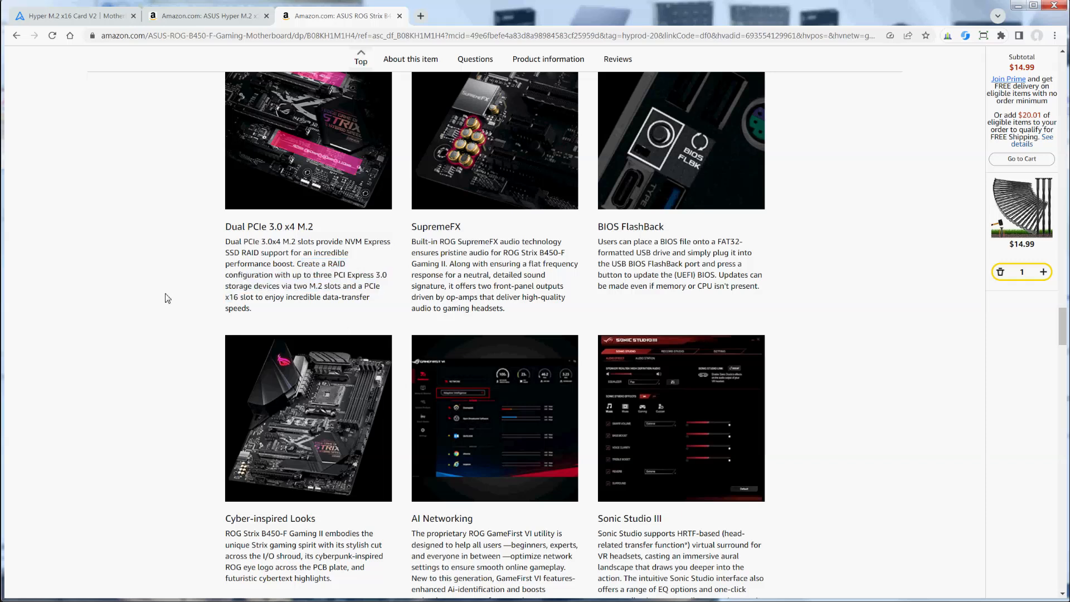
pyautogui.click(68, 15)
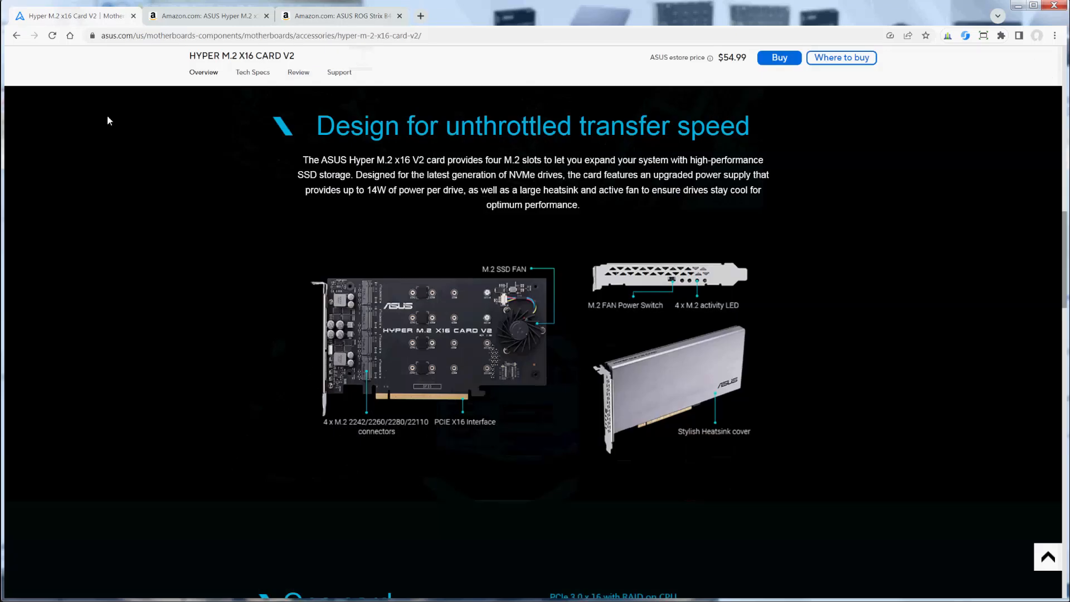
pyautogui.moveTo(327, 78)
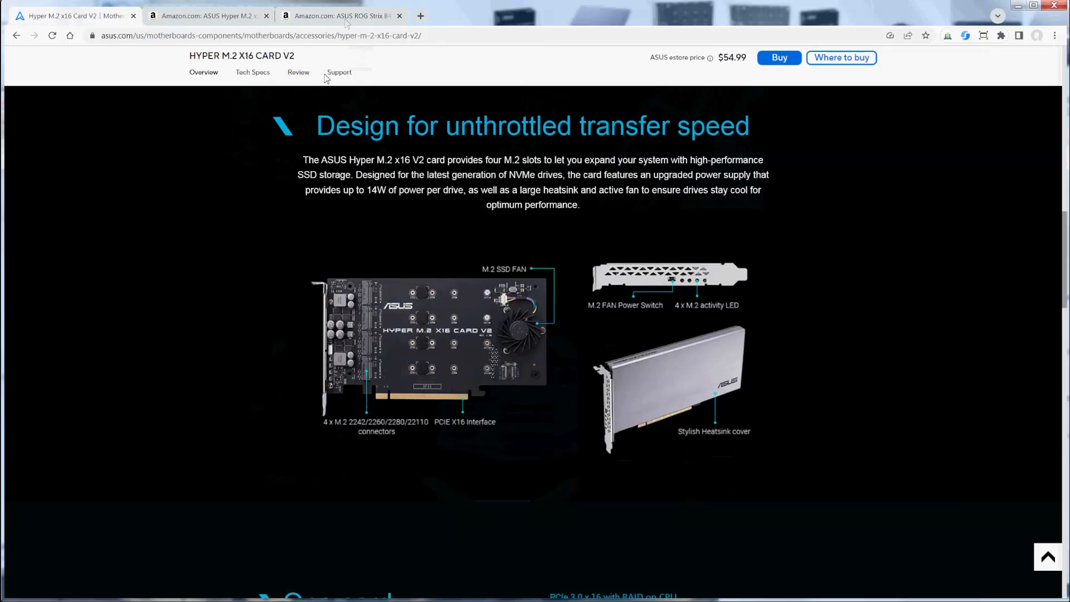
pyautogui.click(340, 15)
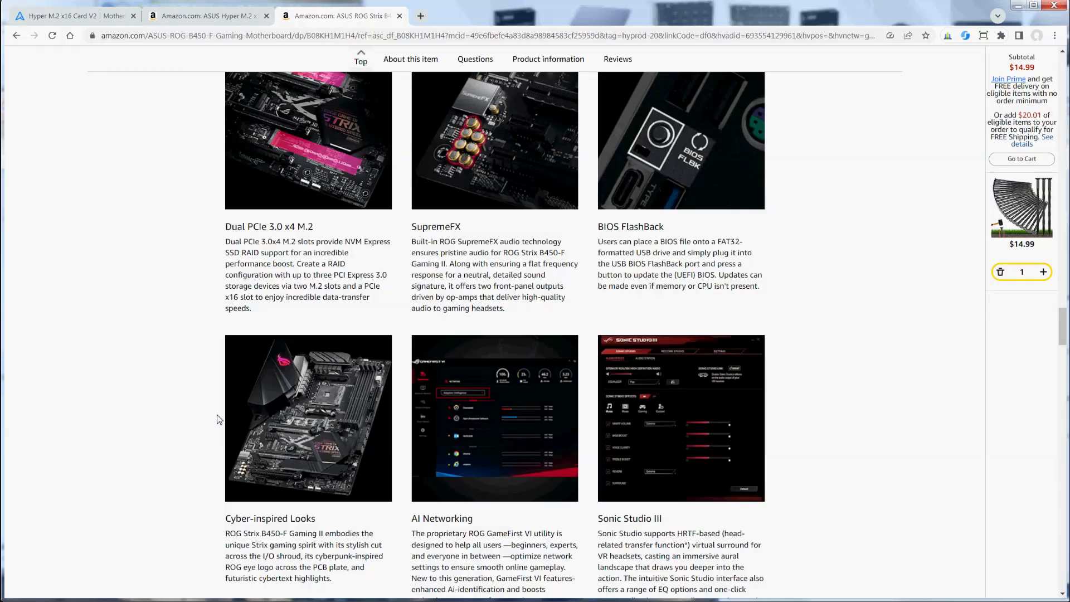